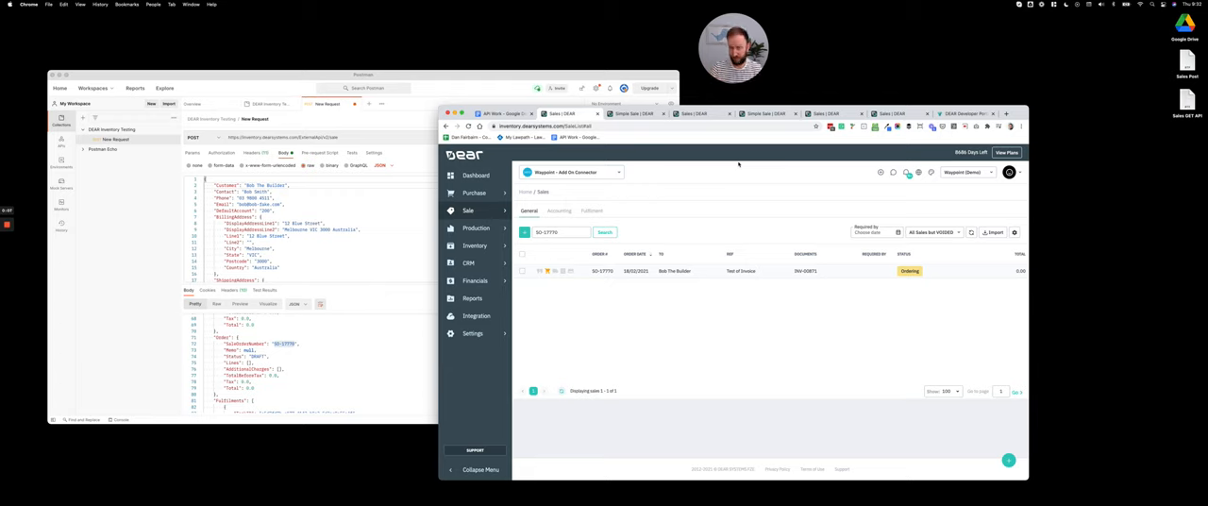
{"action": "mouse_move", "coordinate": [682, 186]}
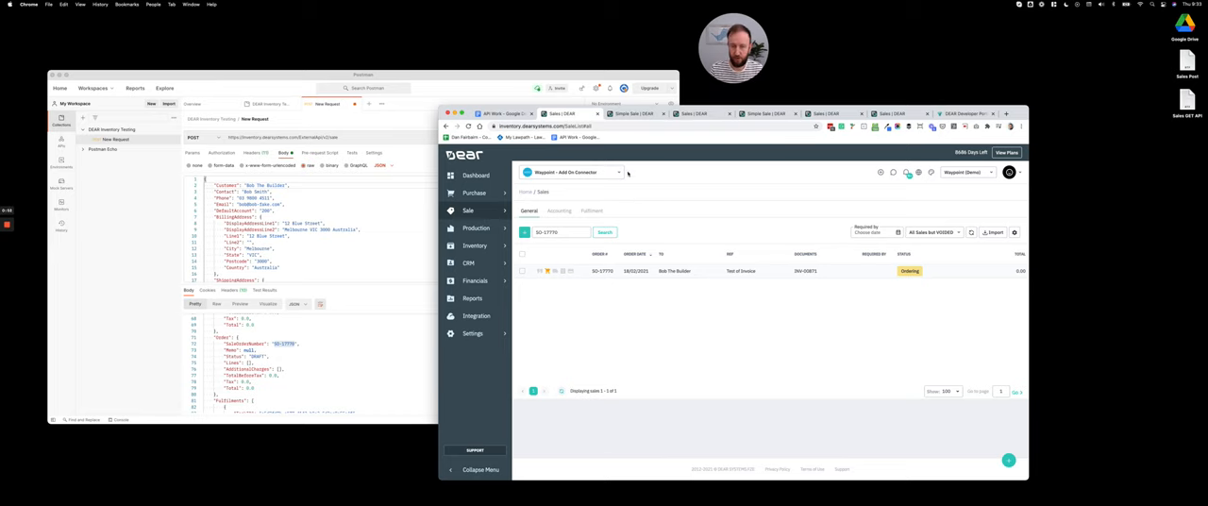
Go from the Sales list showing SO-17770 to DEAR Inventory's Integration area
{"action": "left_click", "coordinate": [637, 138]}
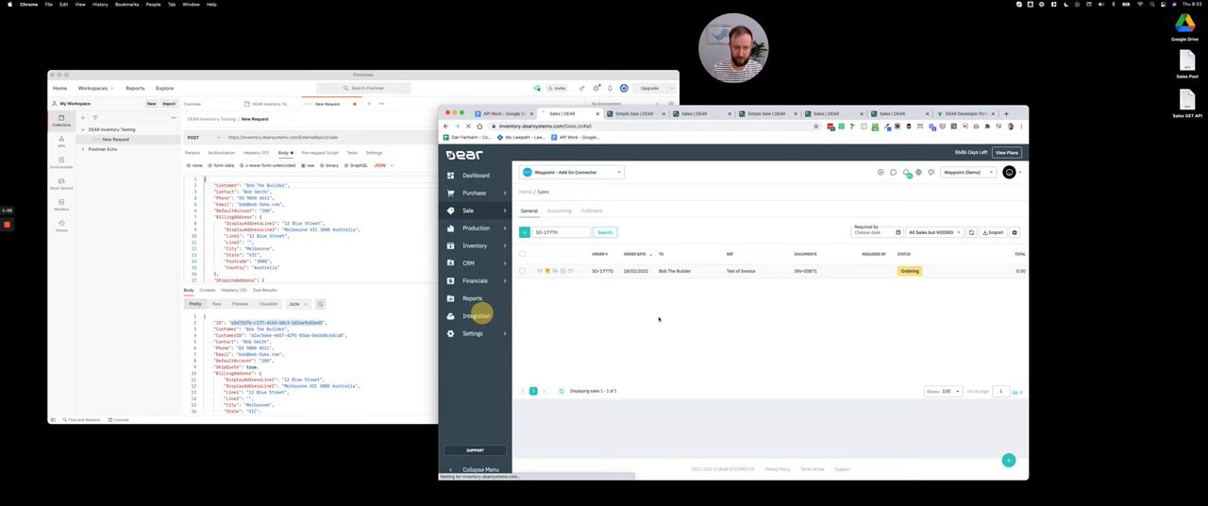
Set the API Explorer to a GET on the SaleOrder endpoint for the sale's ID
{"action": "left_click", "coordinate": [475, 315]}
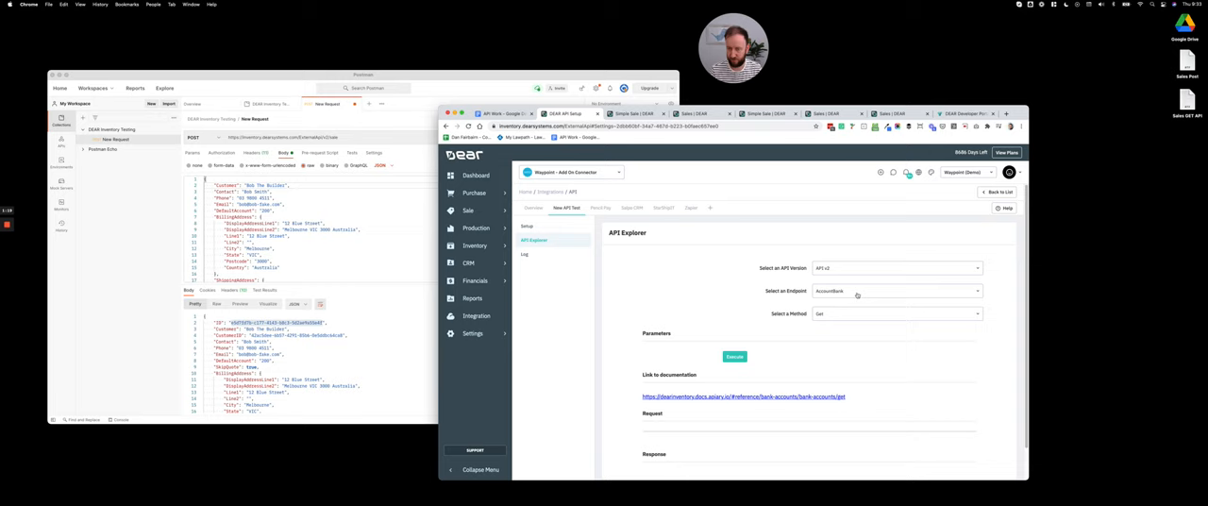
{"action": "left_click", "coordinate": [896, 290]}
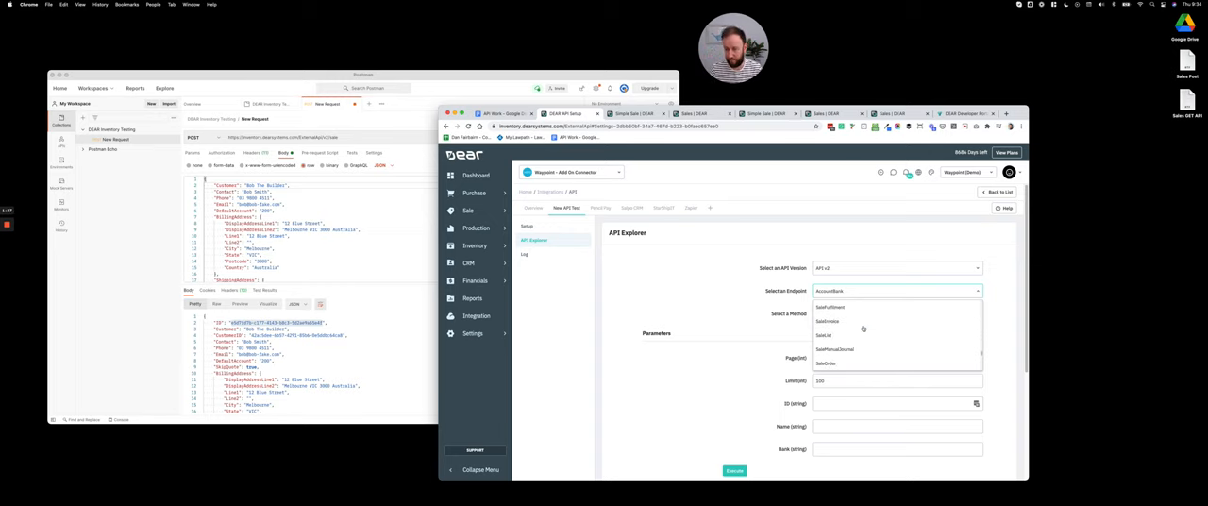
{"action": "left_click", "coordinate": [827, 363]}
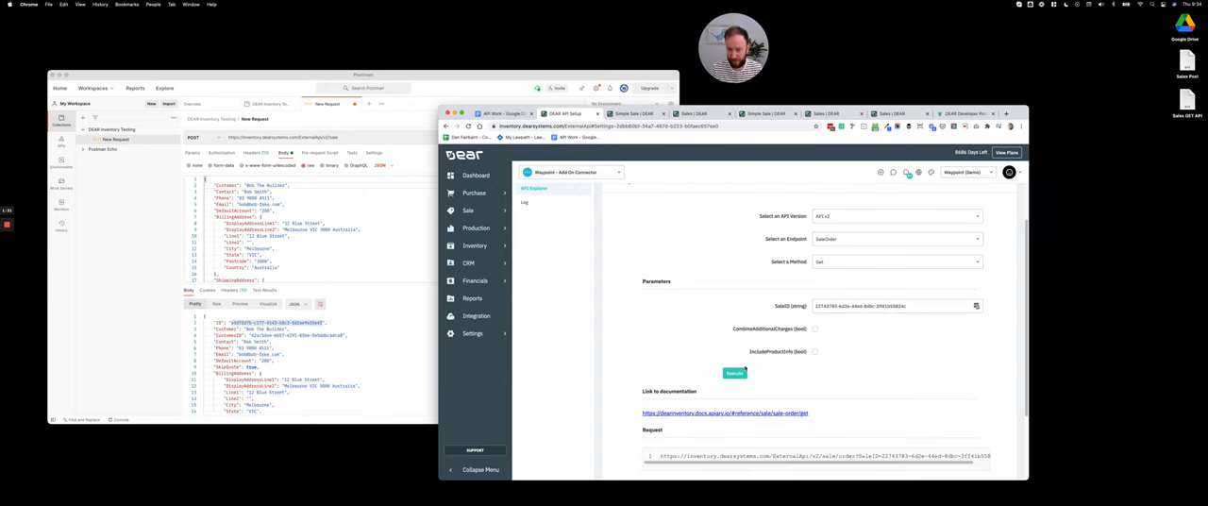
Execute the SaleOrder GET and scroll down to the returned JSON response
{"action": "left_click", "coordinate": [734, 372]}
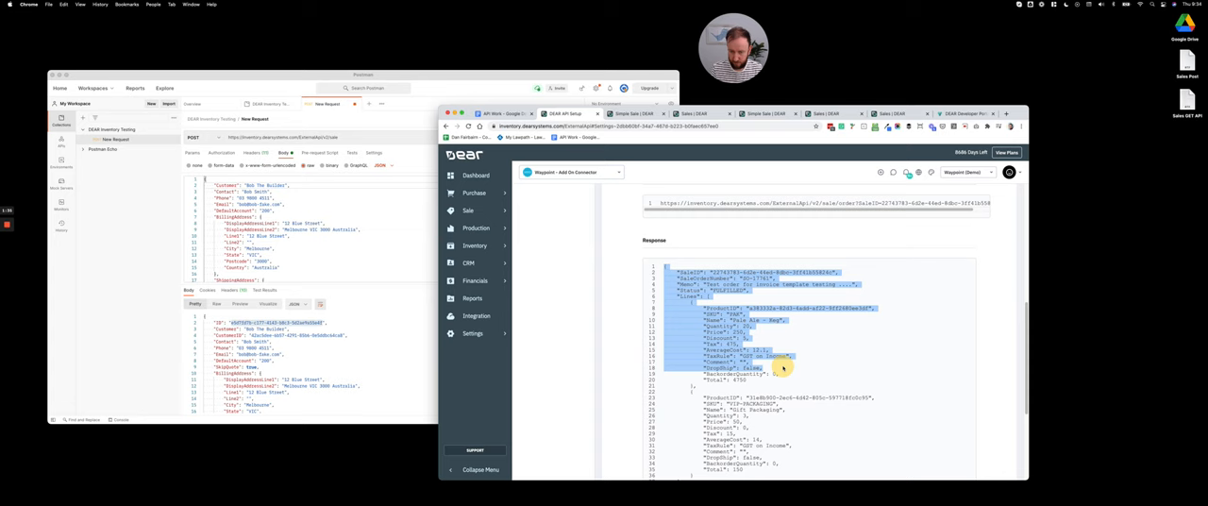
{"action": "scroll", "scroll_direction": "down", "scroll_amount": 3}
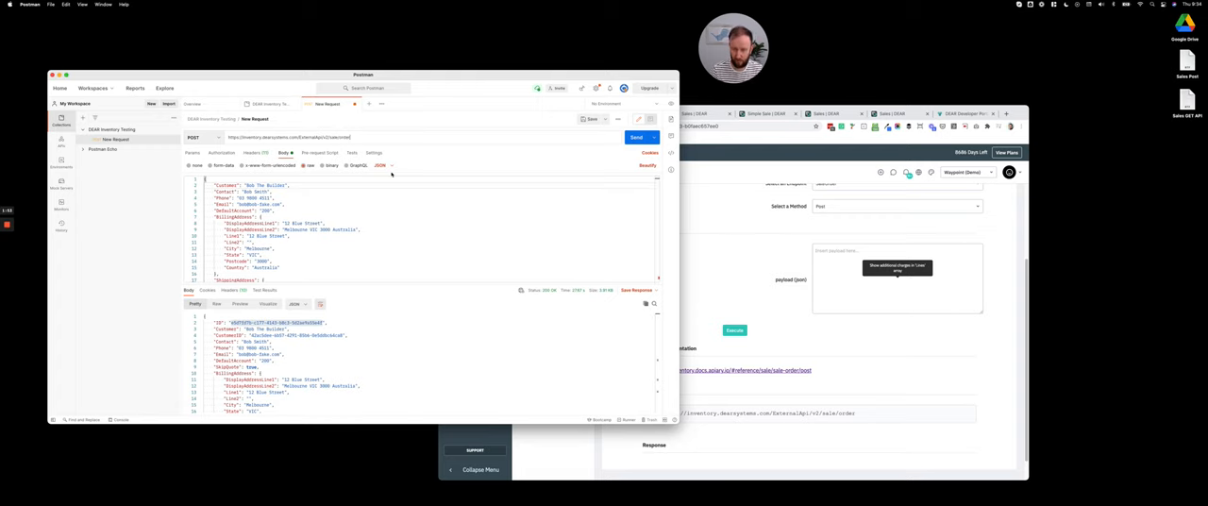
Edit the pasted sale/order body's SaleID and field values, setting Status to AUTHORISED
{"action": "scroll", "scroll_direction": "down", "scroll_amount": 3}
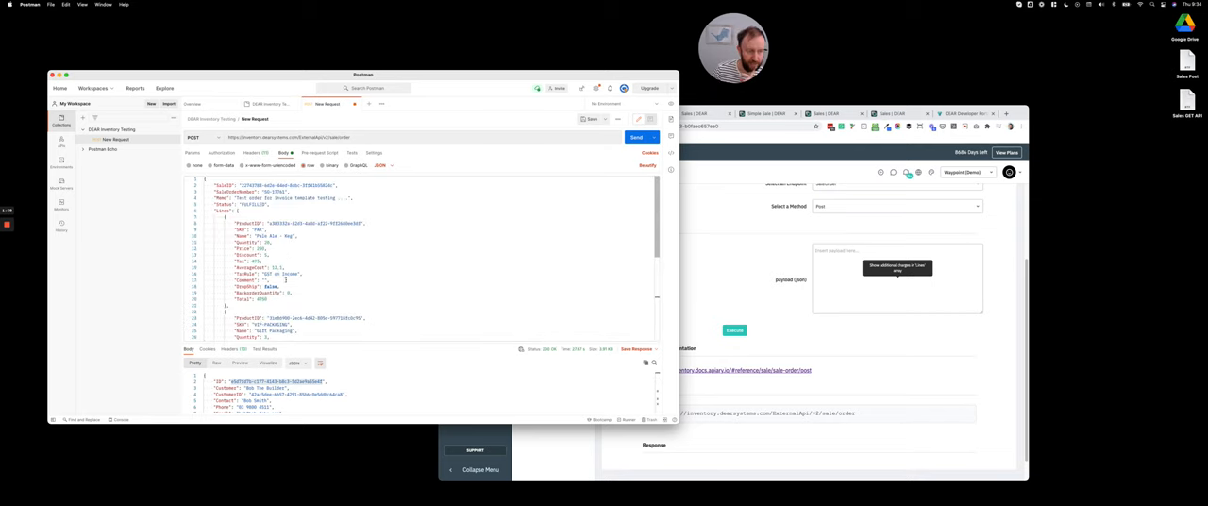
{"action": "double_click", "coordinate": [278, 185]}
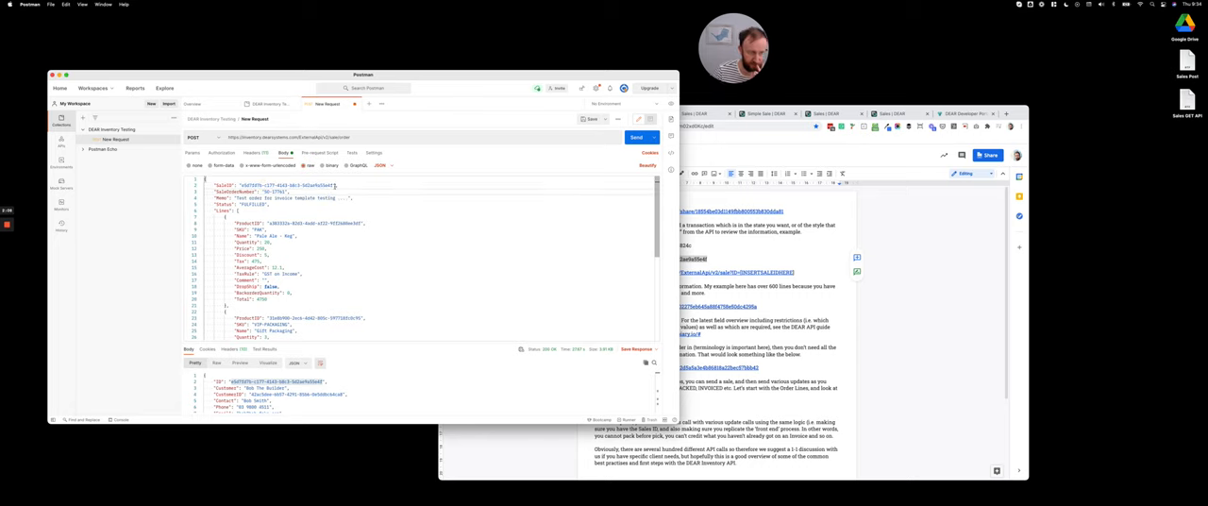
{"action": "double_click", "coordinate": [255, 190]}
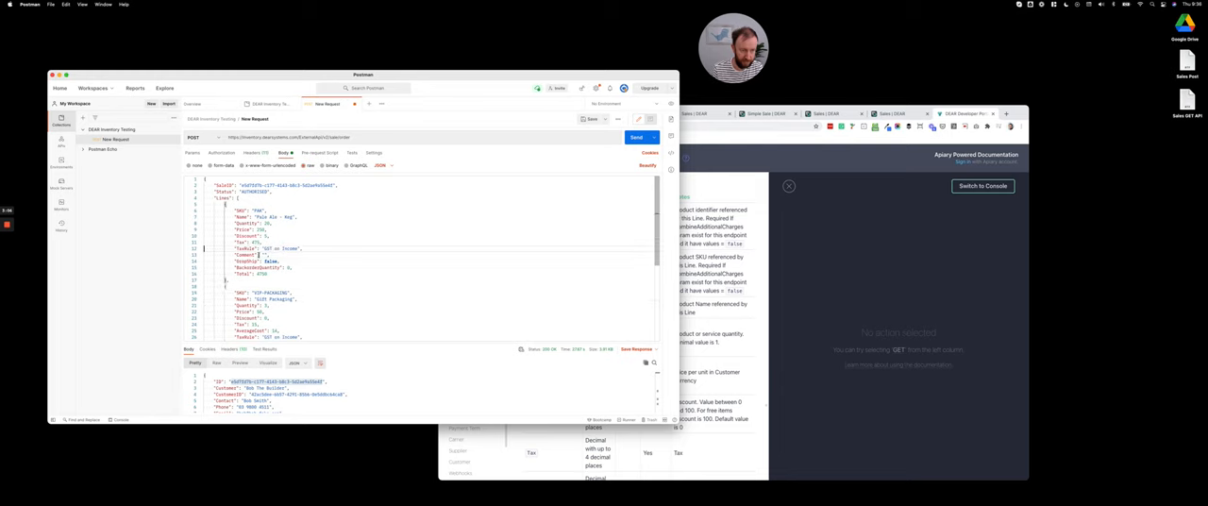
Finish the line-item fields and send the POST to sale/order
{"action": "scroll", "scroll_direction": "down", "scroll_amount": 3}
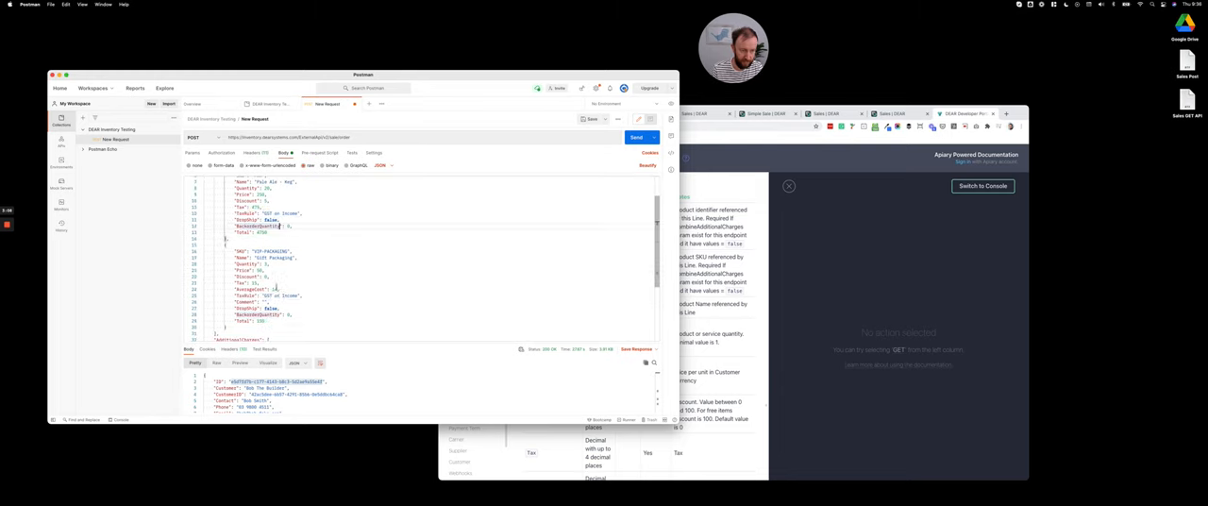
{"action": "scroll", "scroll_direction": "down", "scroll_amount": 3}
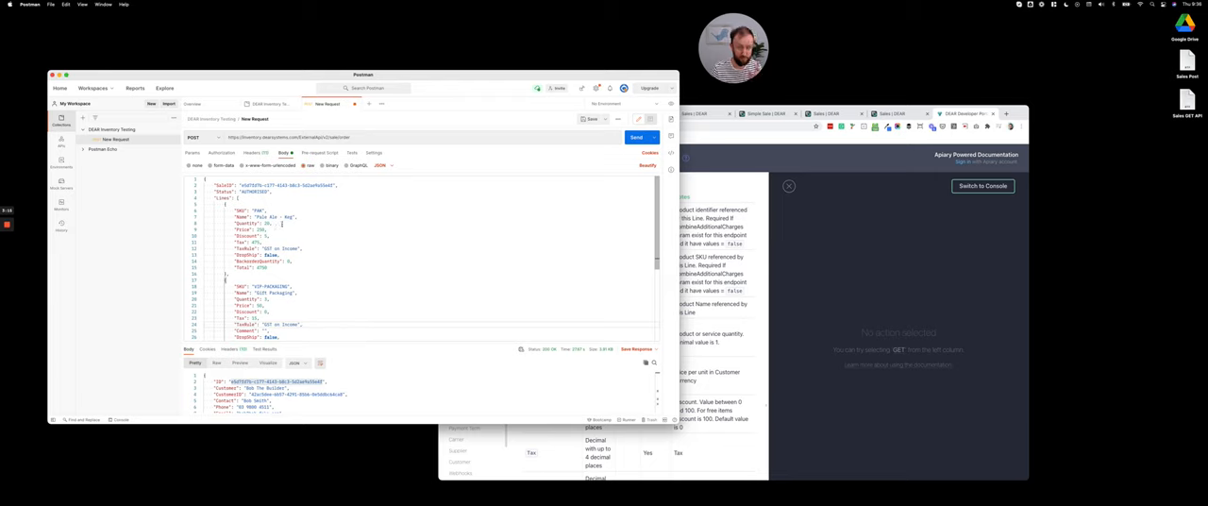
{"action": "left_click", "coordinate": [637, 137]}
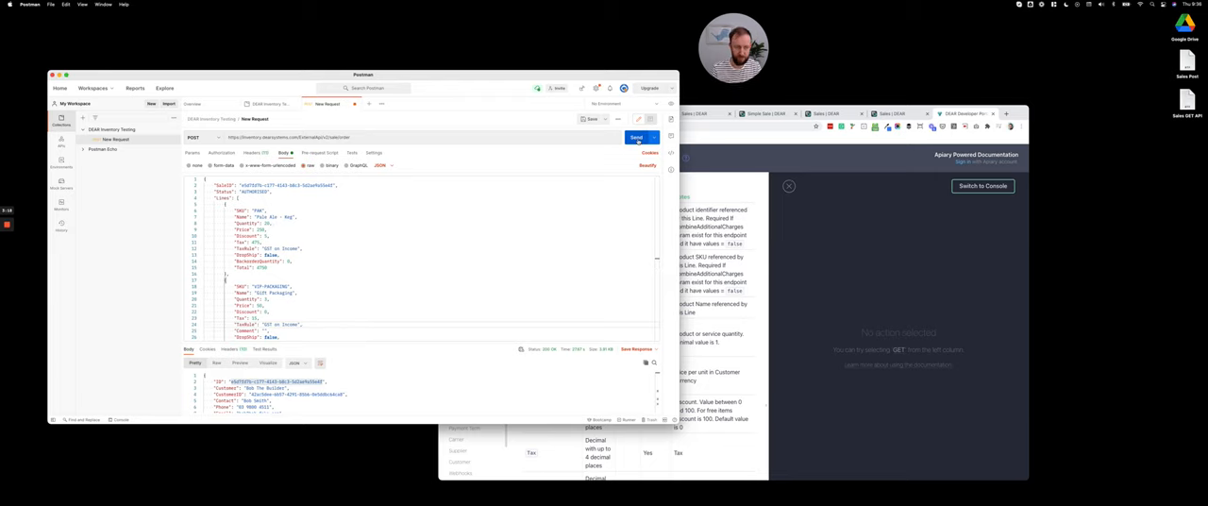
{"action": "left_click", "coordinate": [638, 138]}
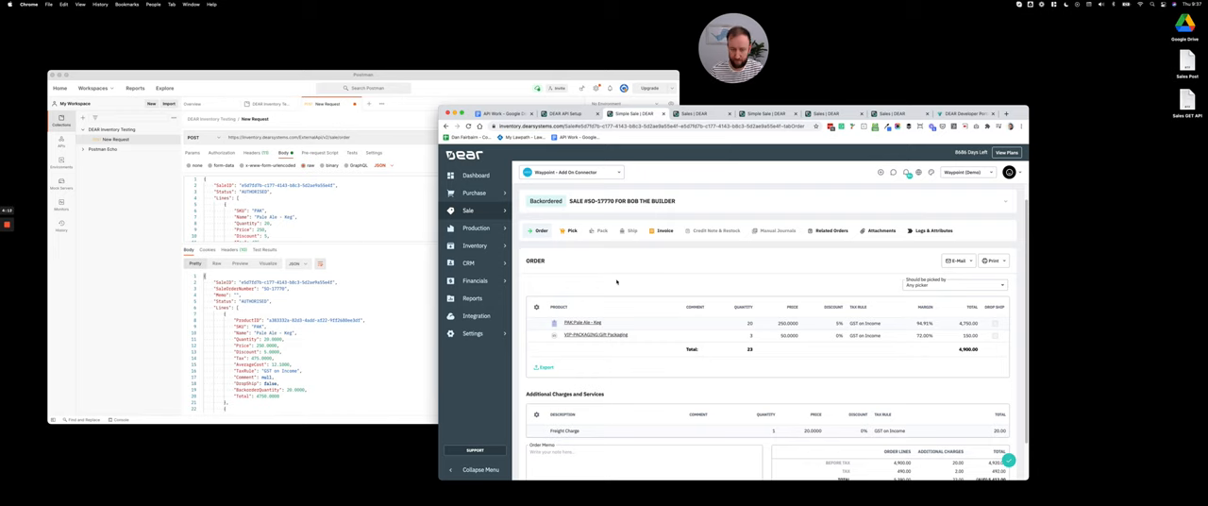
Scroll through SO-17770's Order tab to review both posted product lines
{"action": "scroll", "scroll_direction": "down", "scroll_amount": 3}
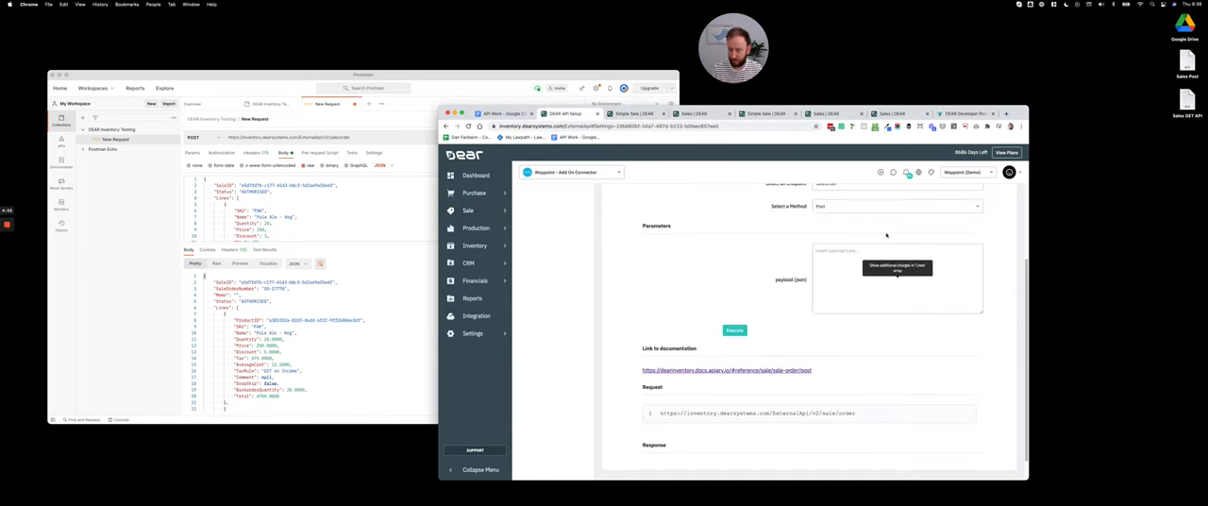
Switch the API Explorer to the SaleFulfilment endpoint with method Get and the SaleID
{"action": "left_click", "coordinate": [895, 251]}
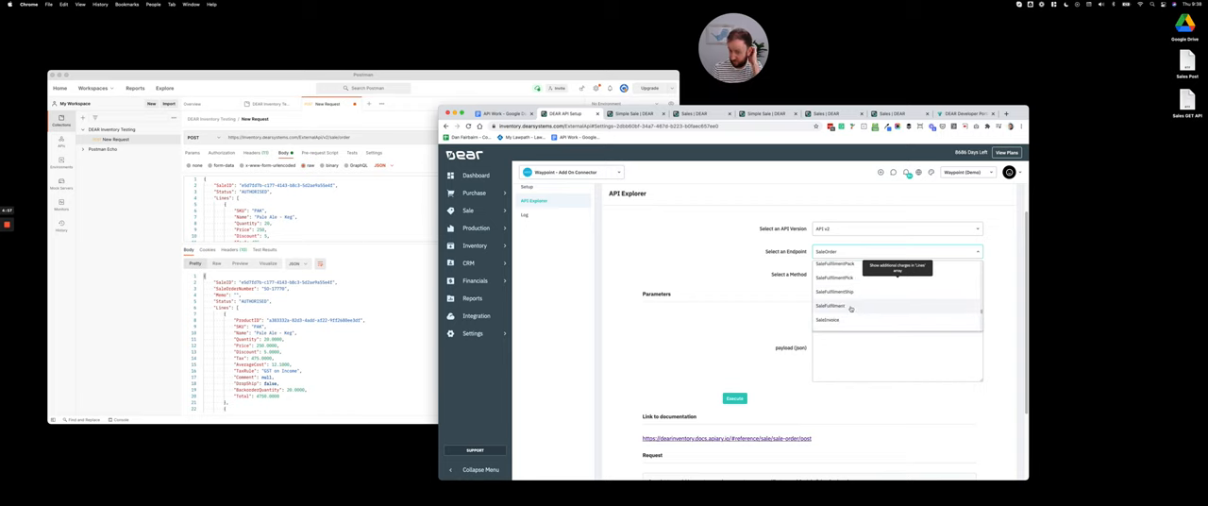
{"action": "left_click", "coordinate": [831, 306]}
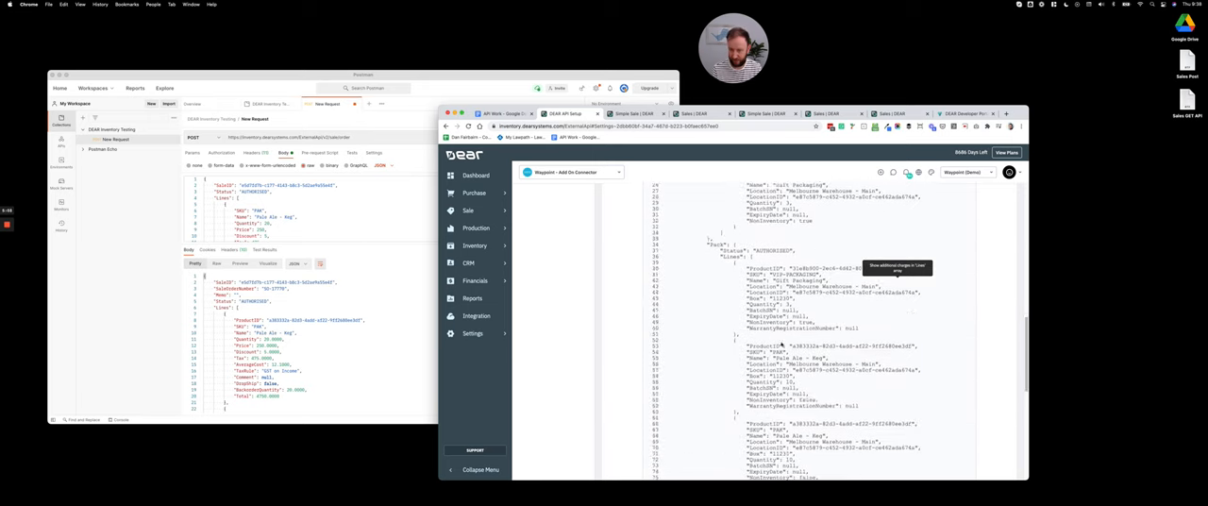
{"action": "scroll", "scroll_direction": "down", "scroll_amount": 3}
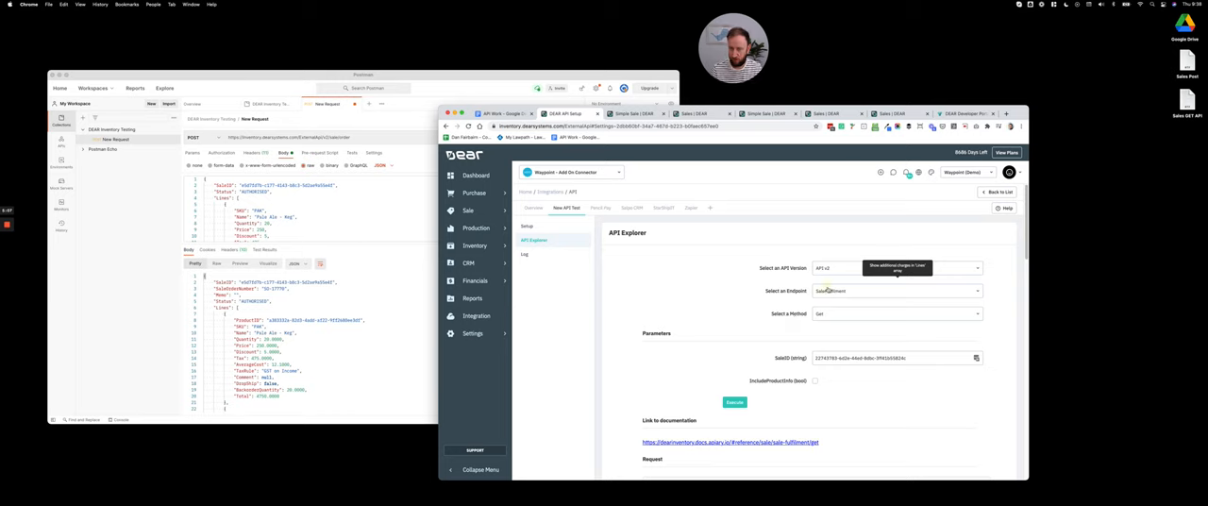
Look up SaleFulfilmentPick by TaskID, then bring up Postman's sale/fulfilment/pick POST
{"action": "left_click", "coordinate": [897, 291]}
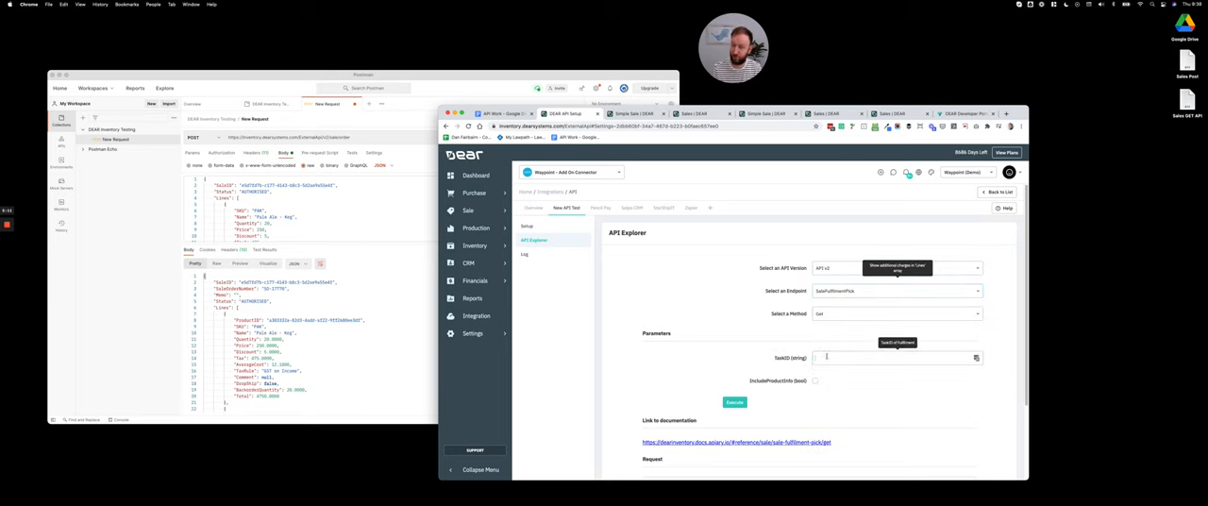
{"action": "left_click", "coordinate": [734, 402]}
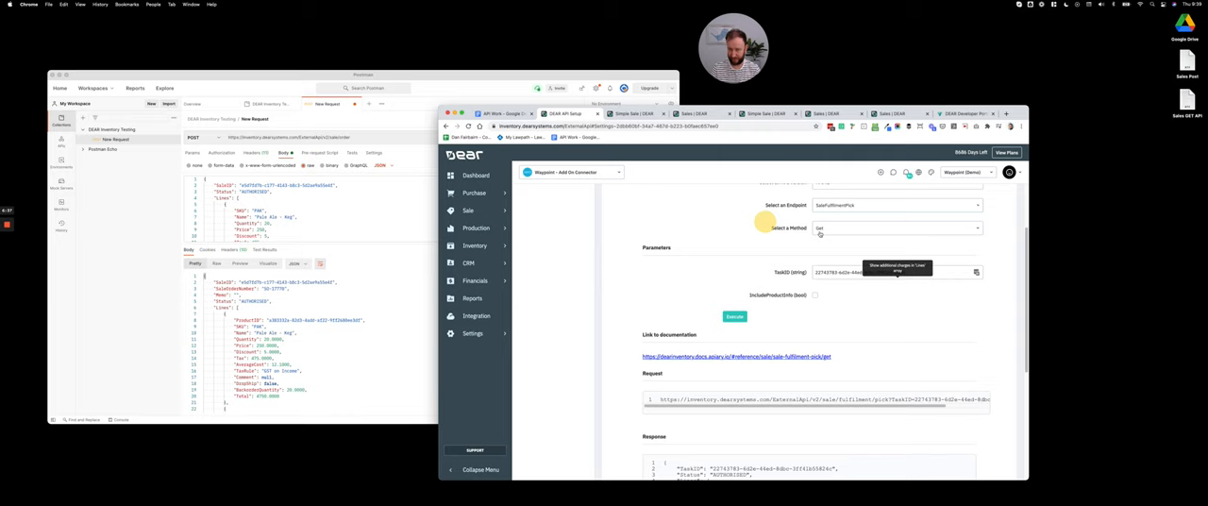
{"action": "left_click", "coordinate": [896, 227]}
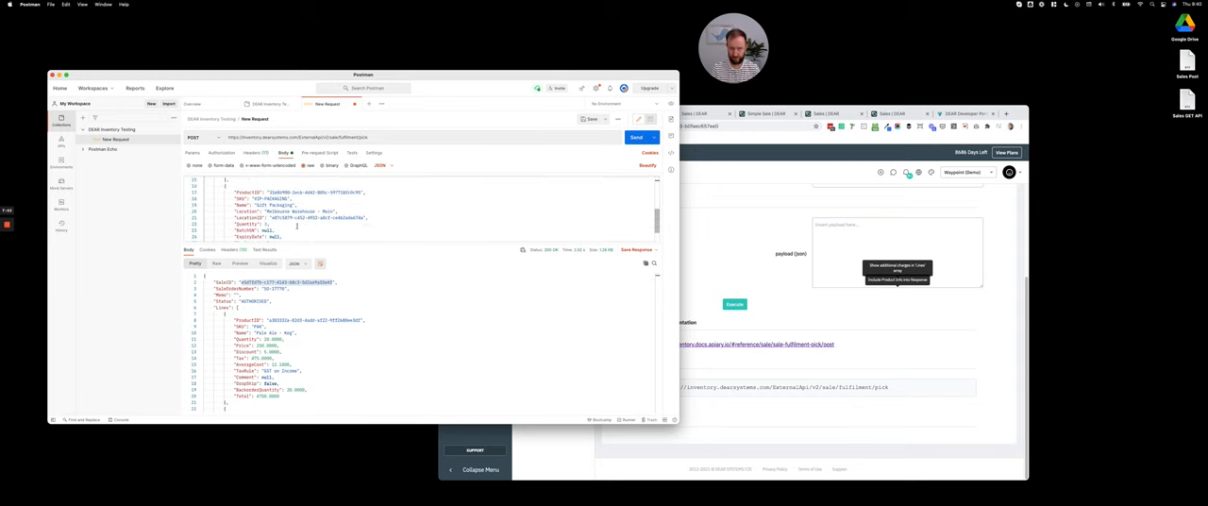
Send the pick POST and get the 400 insufficient on-hand quantity error
{"action": "left_click", "coordinate": [638, 138]}
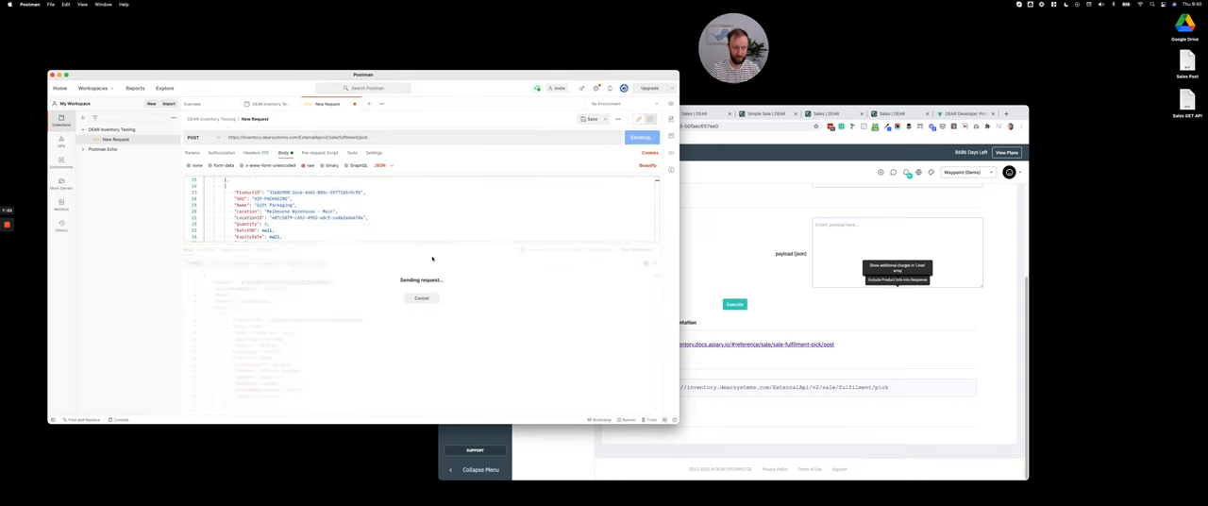
{"action": "left_click", "coordinate": [641, 137]}
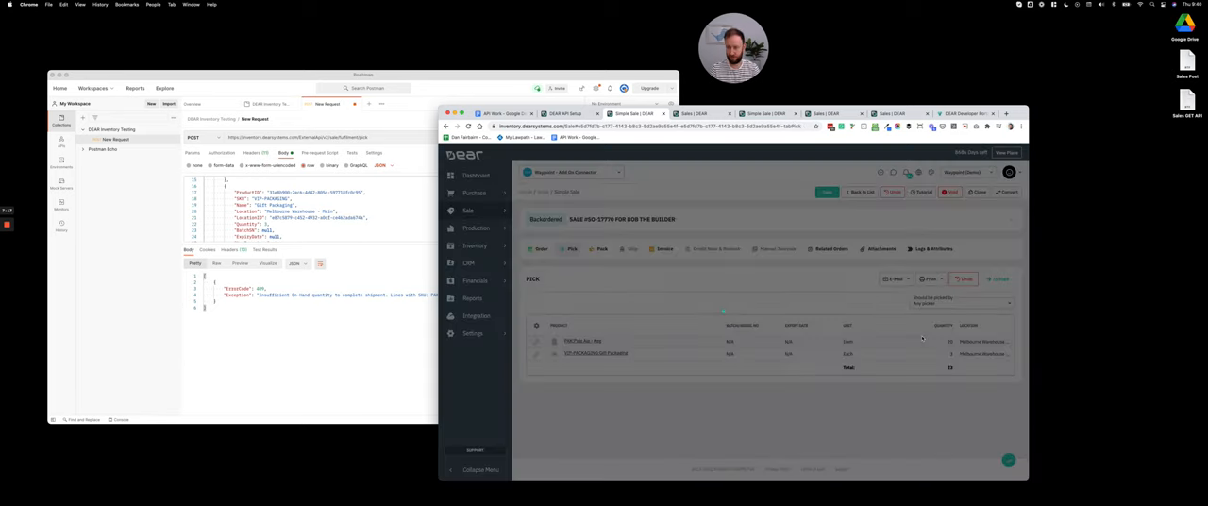
Dismiss the stock shortage warning and delete the remaining packaging pick line
{"action": "left_click", "coordinate": [827, 192]}
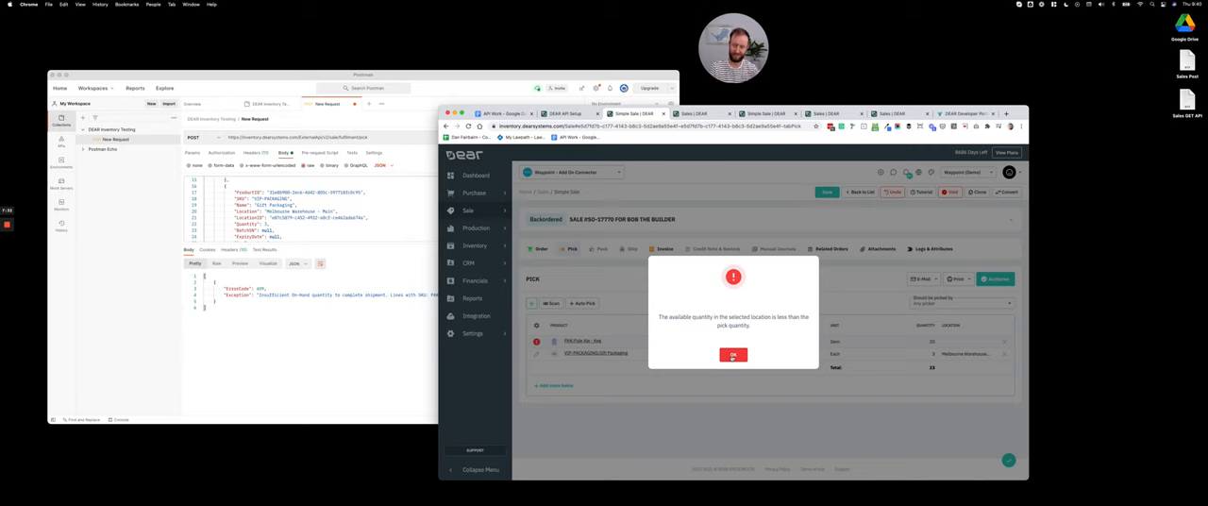
{"action": "left_click", "coordinate": [734, 355]}
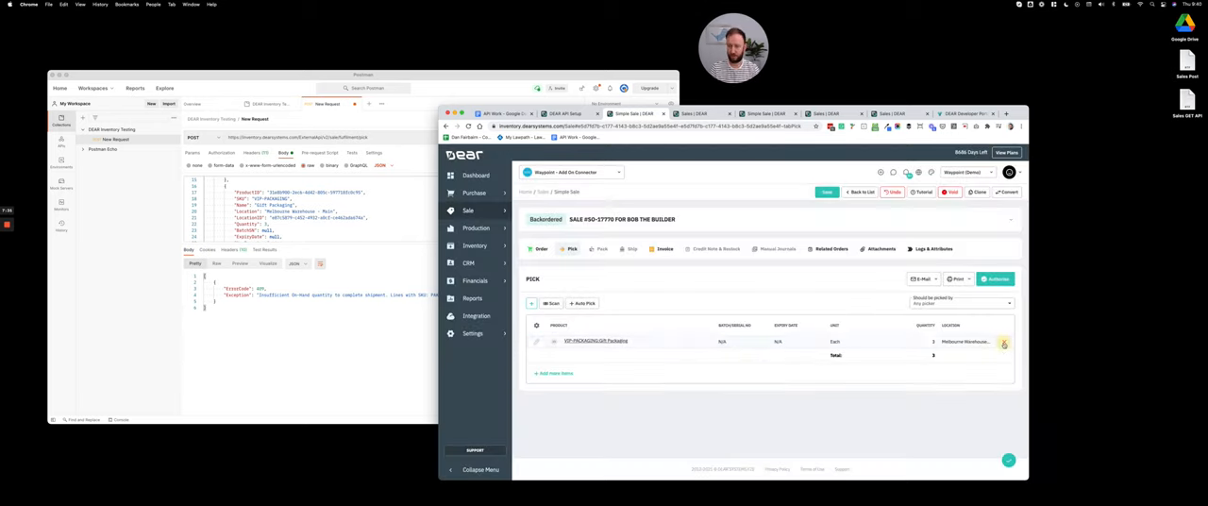
{"action": "left_click", "coordinate": [1005, 342]}
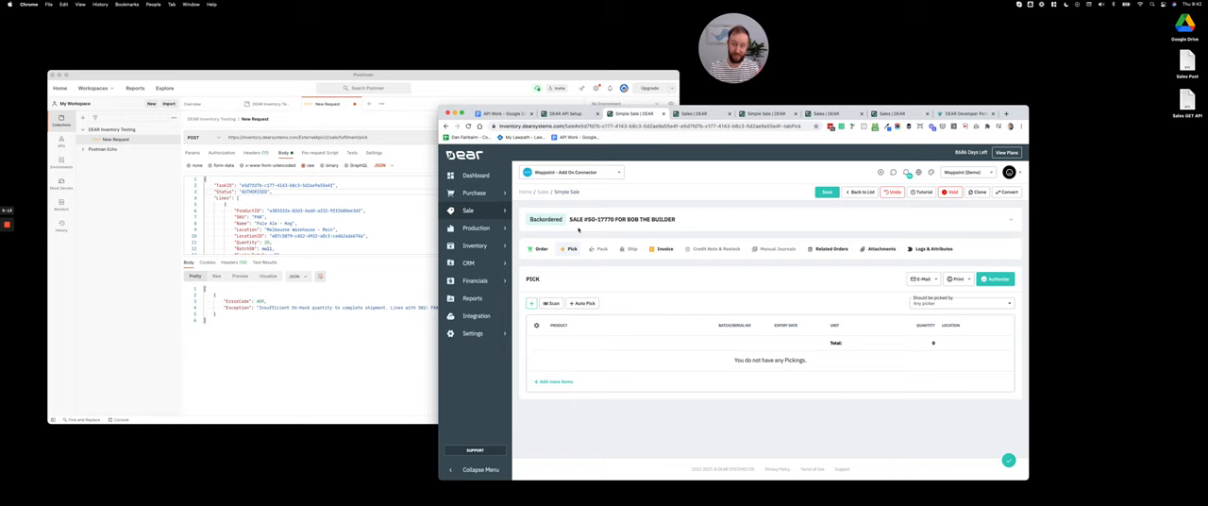
Create a new draft assembly under Production > Assemblies and scroll through its empty form
{"action": "left_click", "coordinate": [474, 246]}
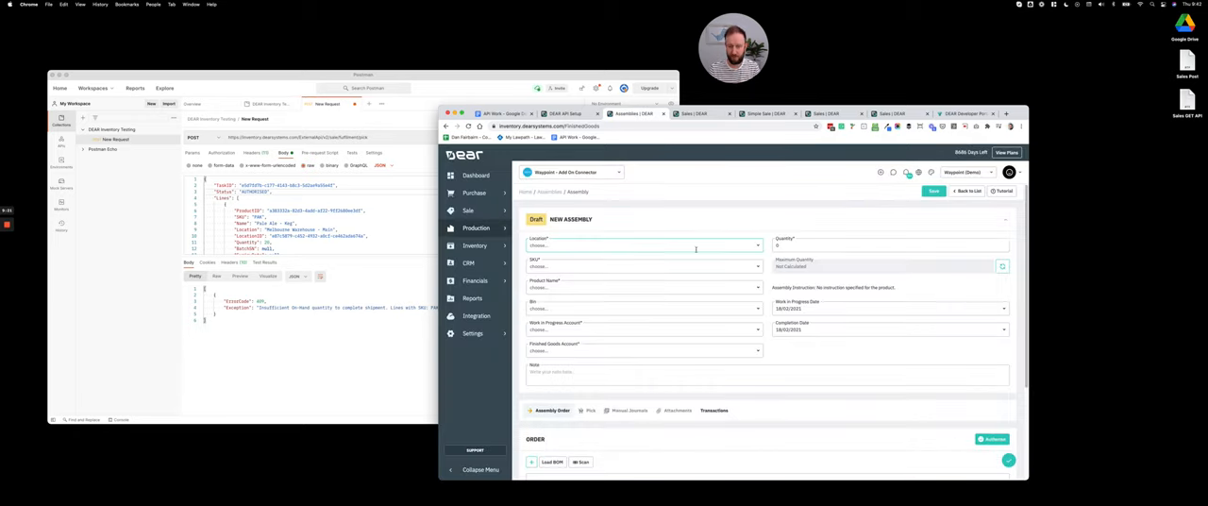
{"action": "scroll", "scroll_direction": "down", "scroll_amount": 3}
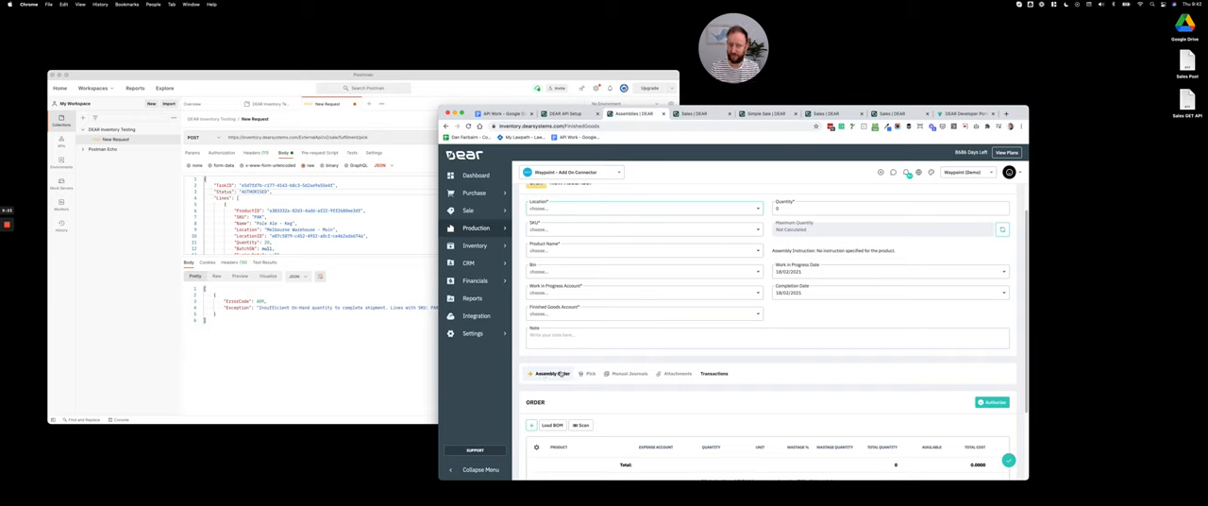